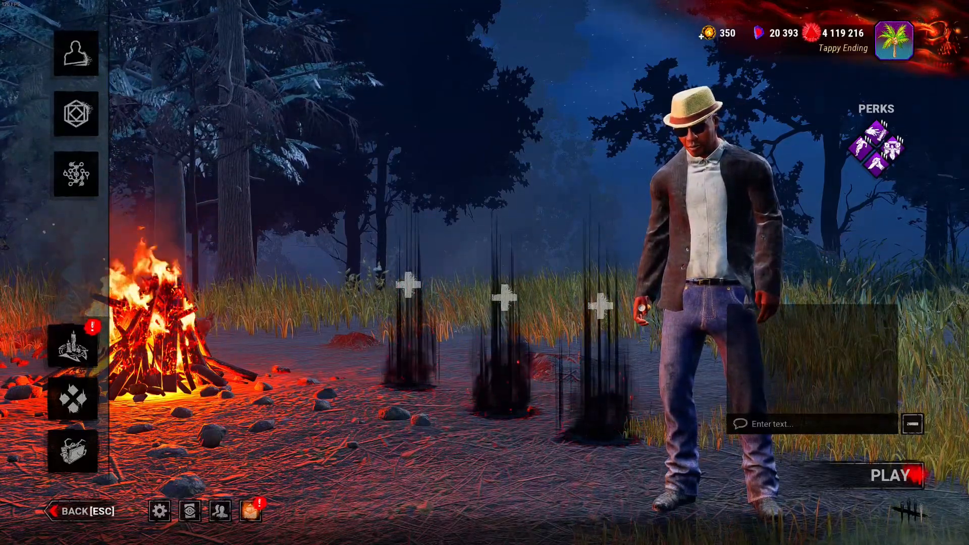
Step: Show the Graphics settings with Quality Low, Auto-Adjust off, VSync off and a 120 FPS limit
click(888, 475)
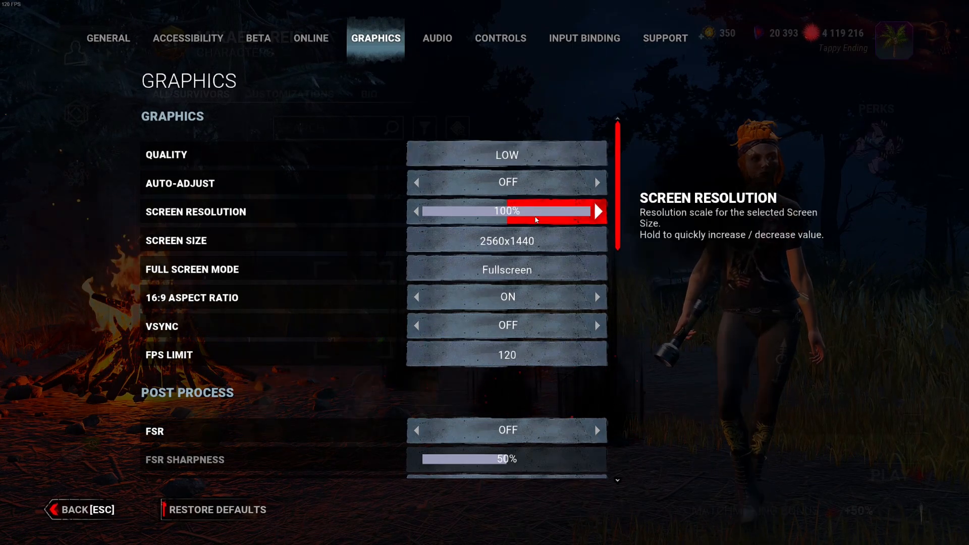
click(506, 269)
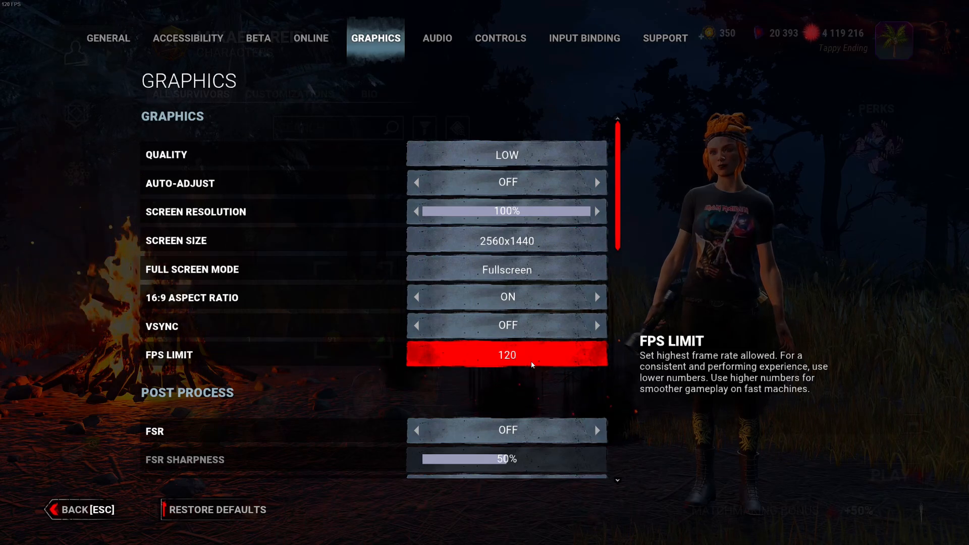
scroll(down, 3)
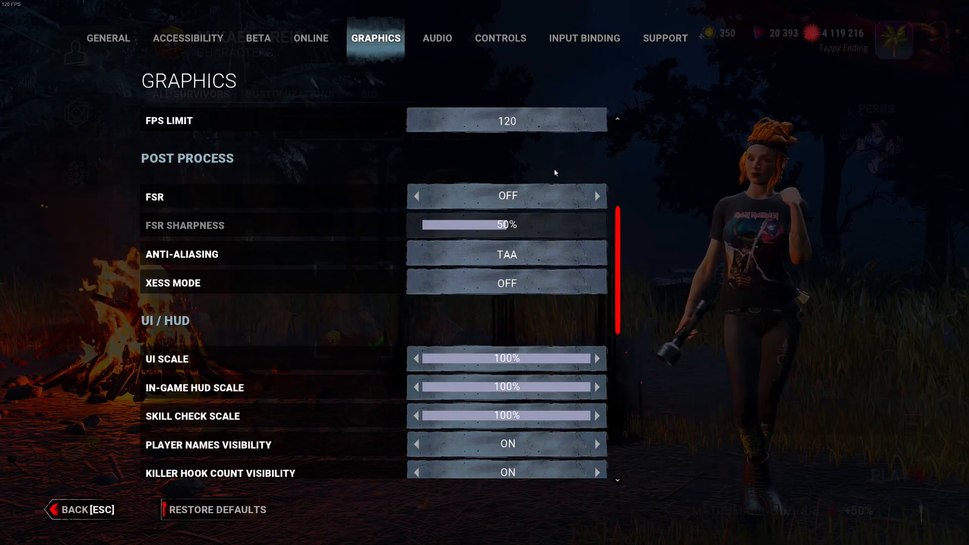
scroll(up, 3)
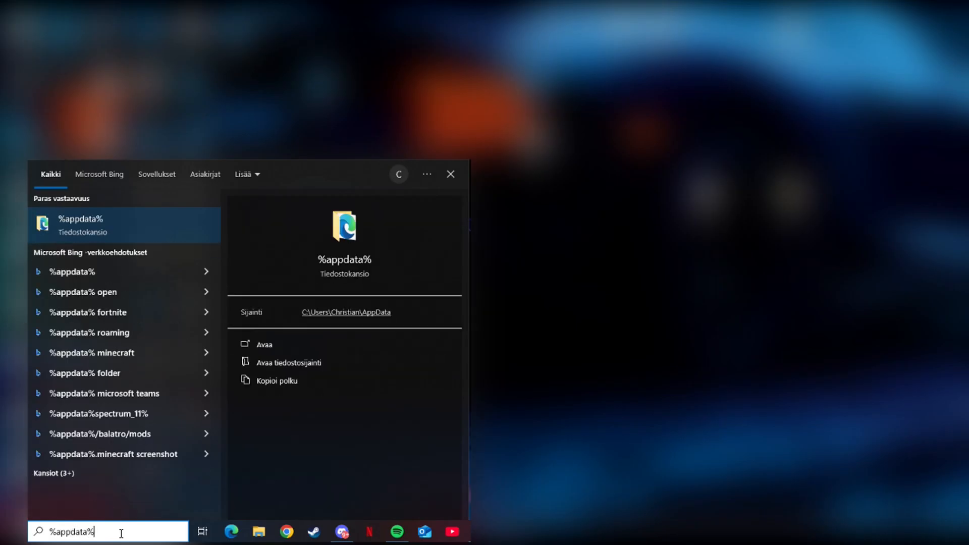
Step: Browse to AppData > Local > DeadByDaylight > Saved > Config > WindowsClient and select GameUserSettings
click(265, 345)
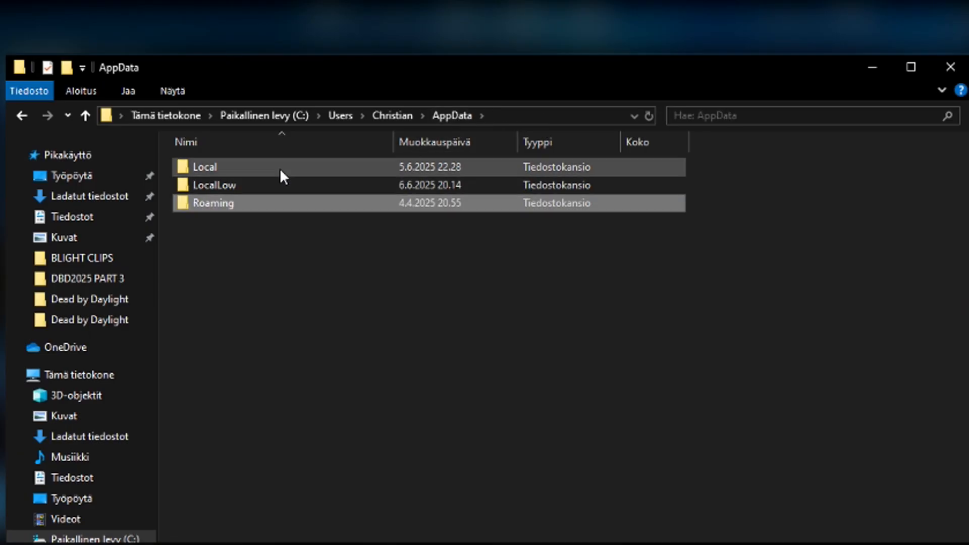
double_click(204, 166)
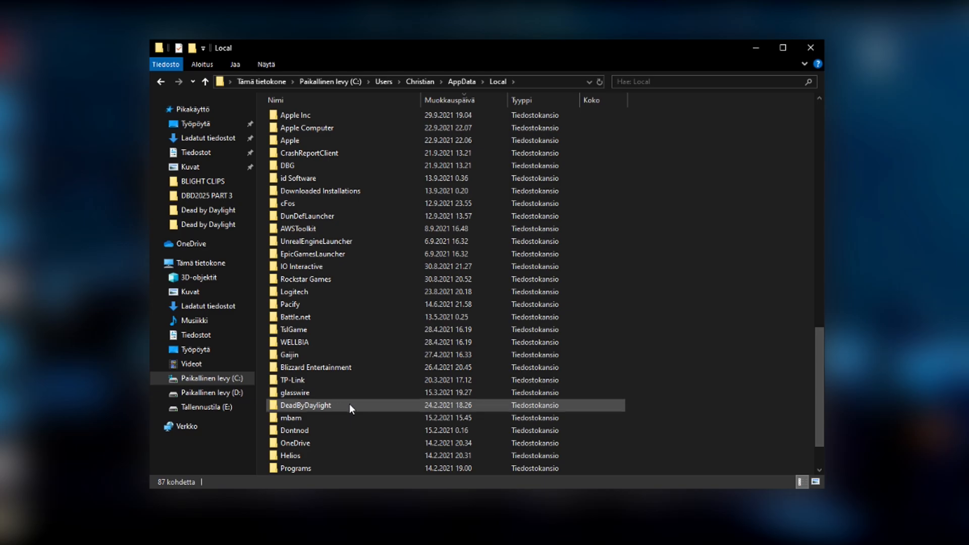
double_click(305, 405)
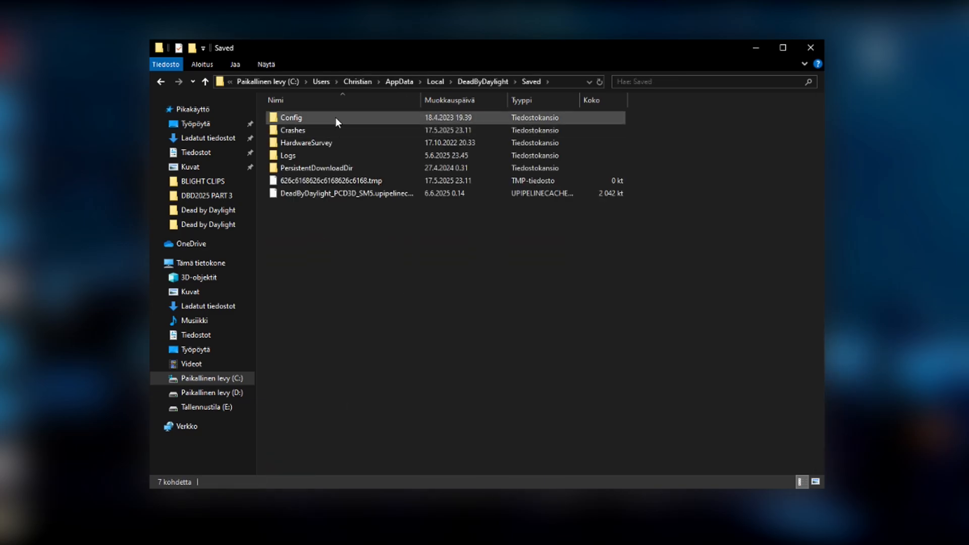
double_click(291, 117)
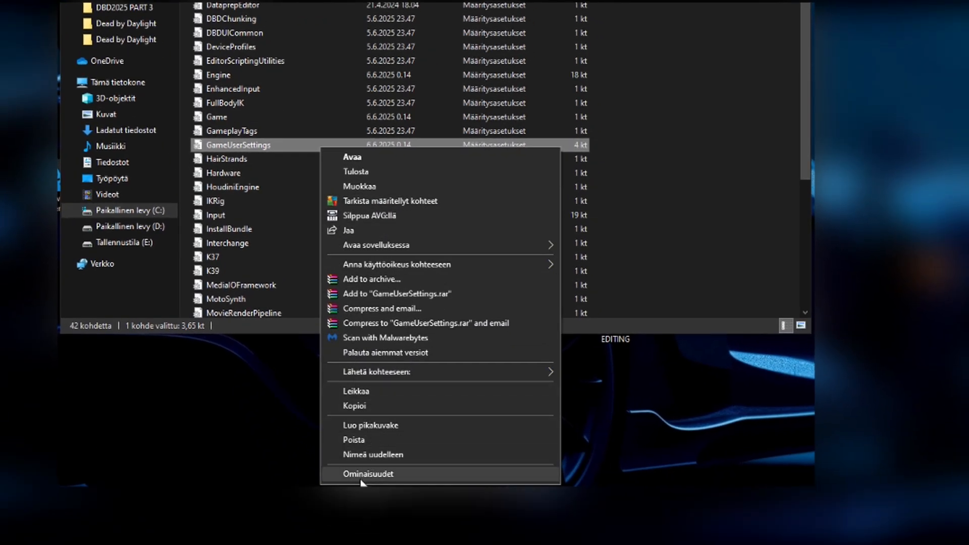
click(367, 474)
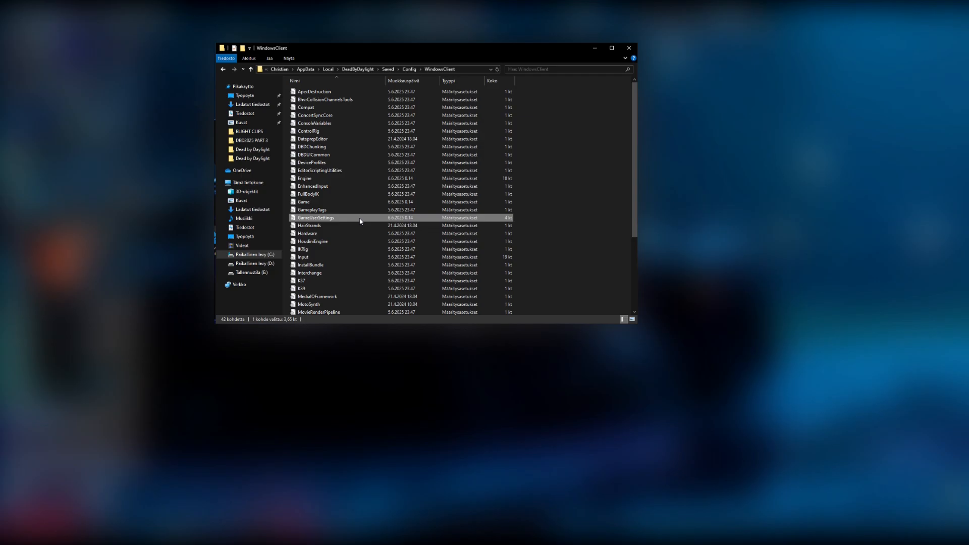
Step: View GameUserSettings in Notepad, showing ResolutionQuality 100, ShadowQuality 2 and other qualities at 0
double_click(316, 218)
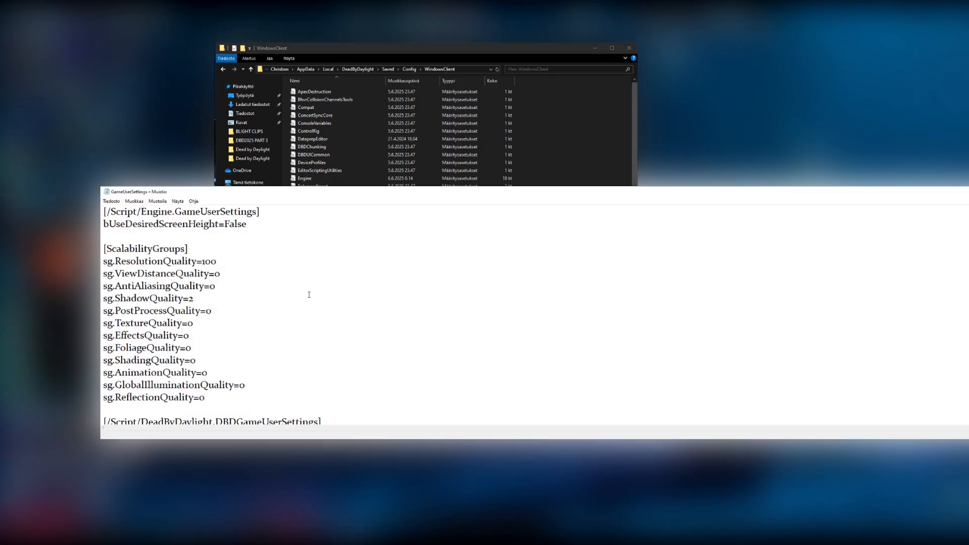
mouse_move(288, 299)
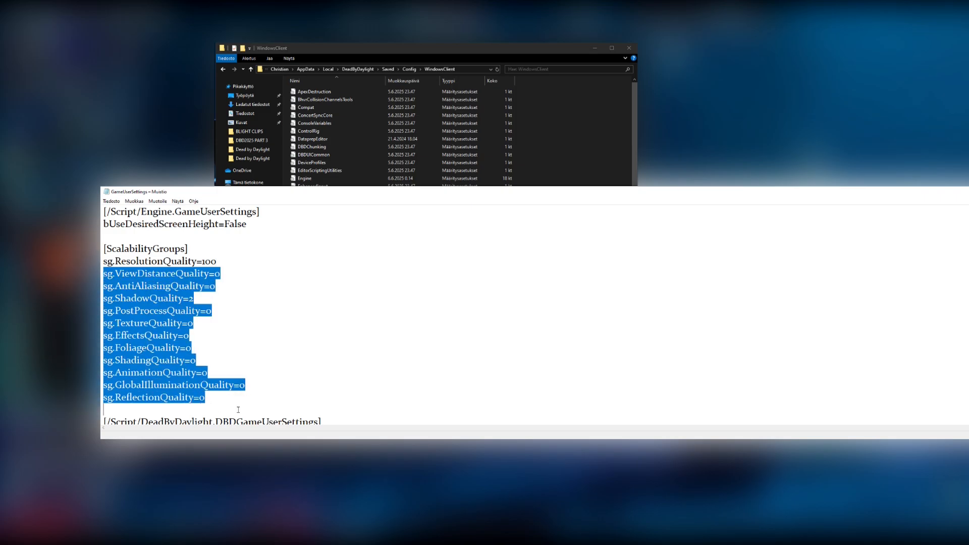
mouse_move(259, 344)
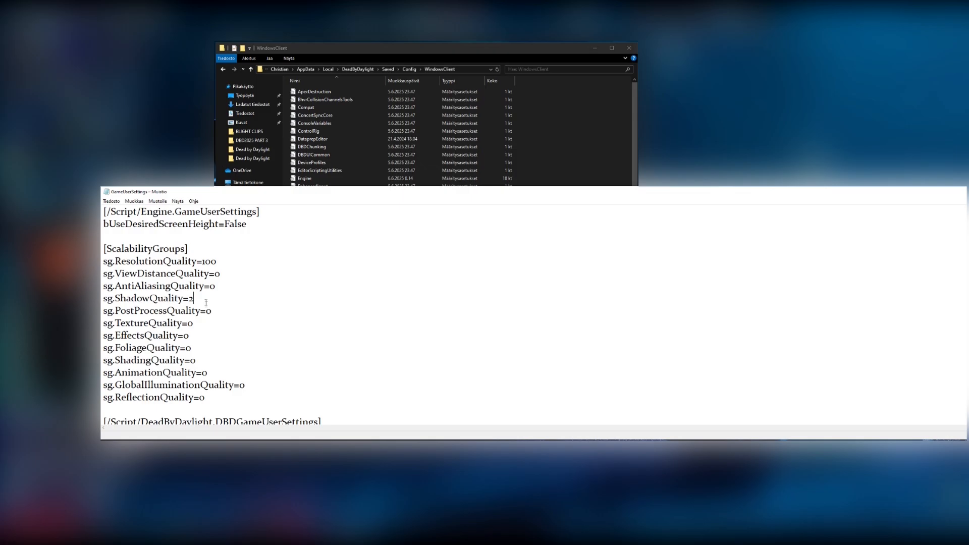
Step: Mark the GameUserSettings file as Read-only through its Properties
right_click(316, 218)
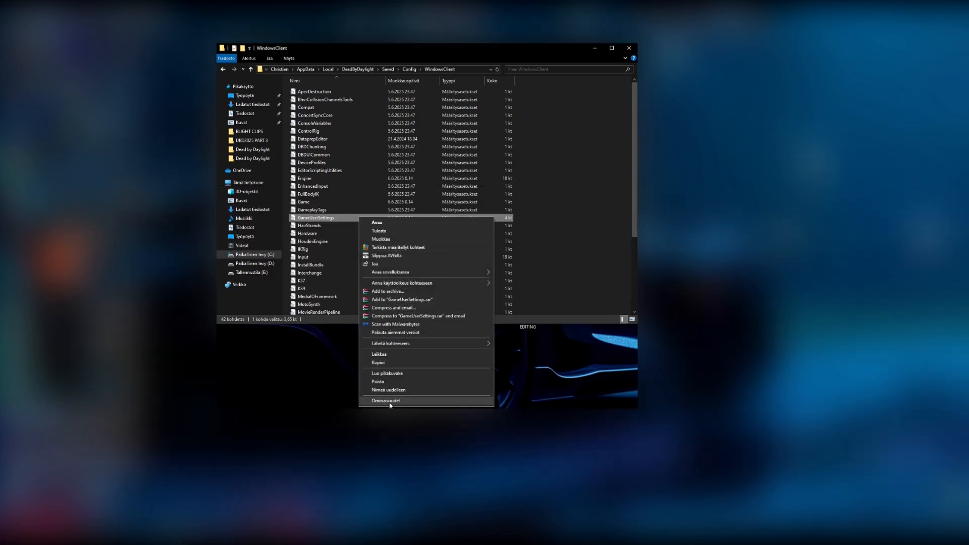
click(385, 401)
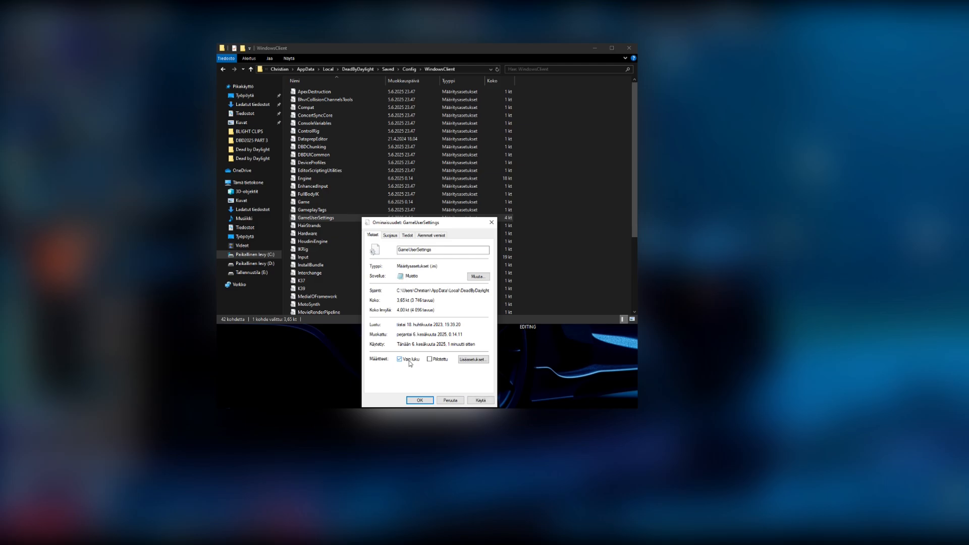
click(479, 400)
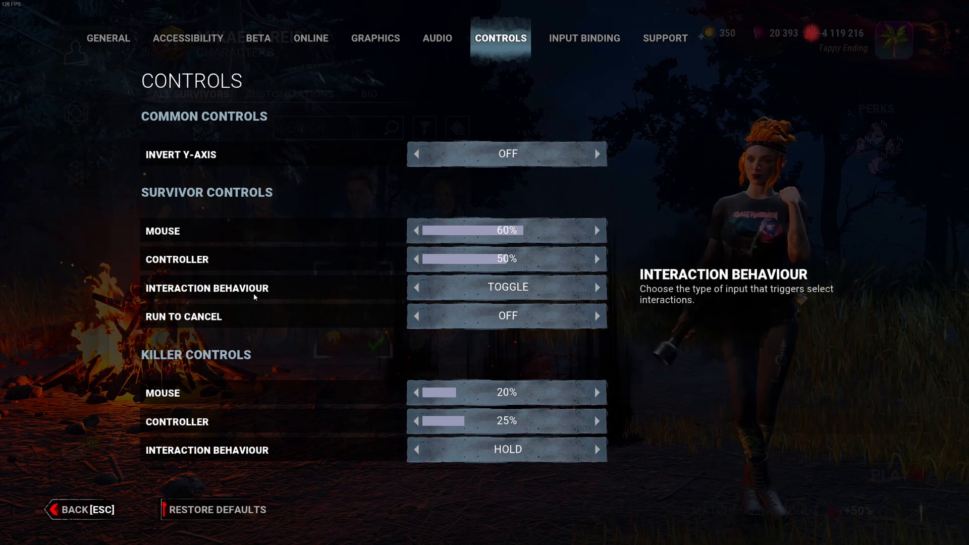
mouse_move(595, 287)
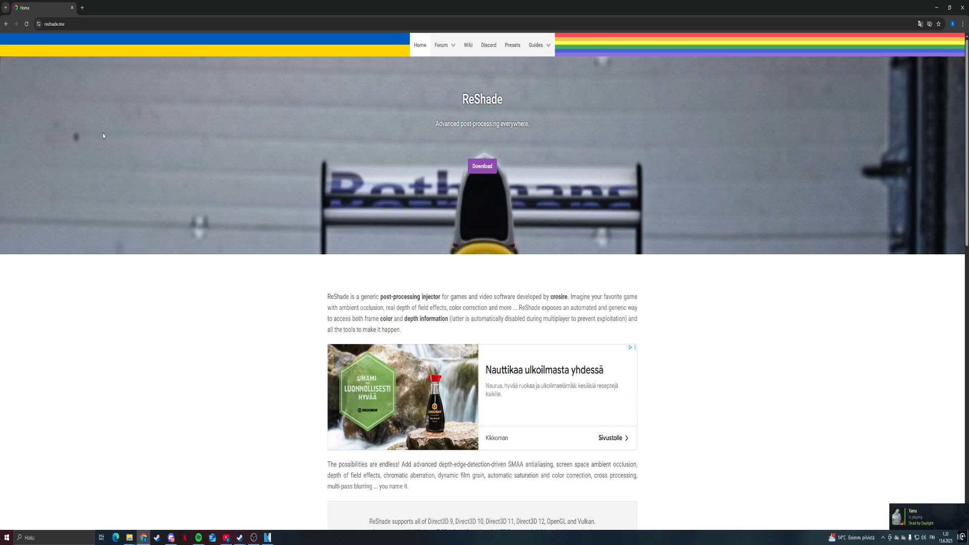
Step: Download the ReShade installer from reshade.me
click(482, 165)
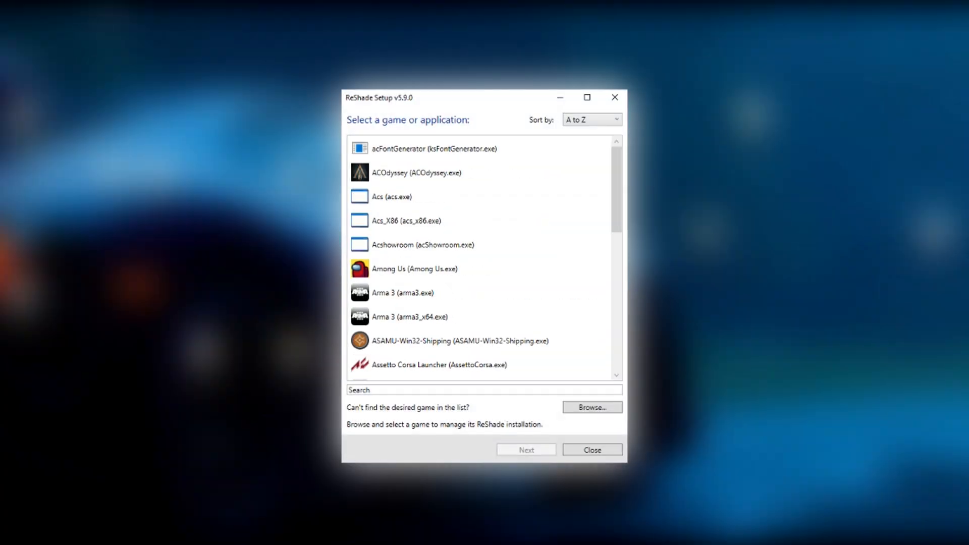
Step: Install ReShade for DeadByDaylight-Win64-Shipping with DirectX 10/11/12 and the AstrayFX package with all its .fx files
click(486, 268)
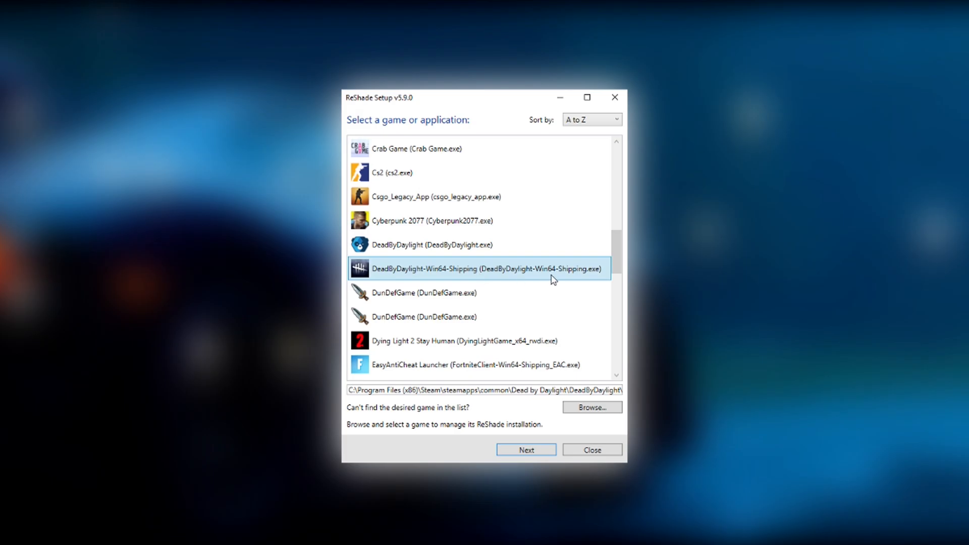
click(525, 450)
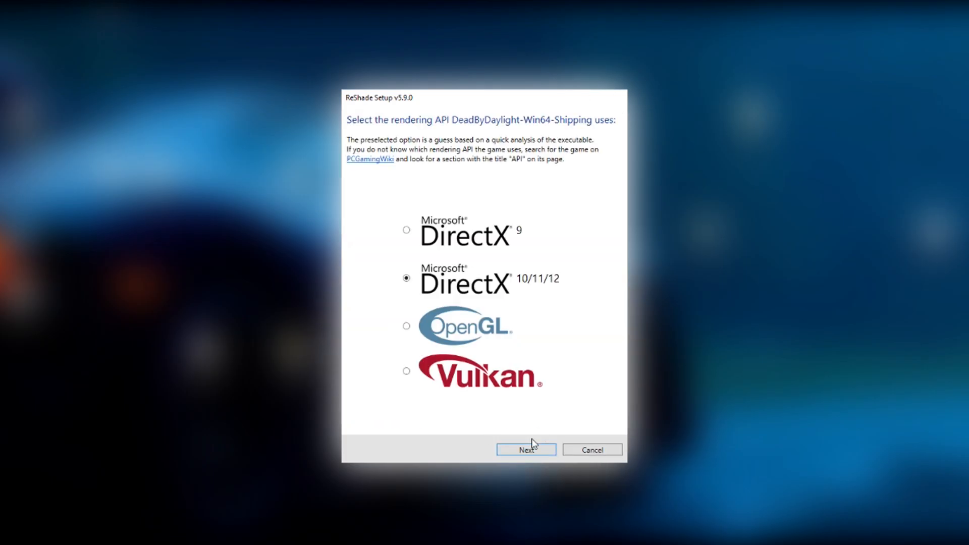
click(525, 449)
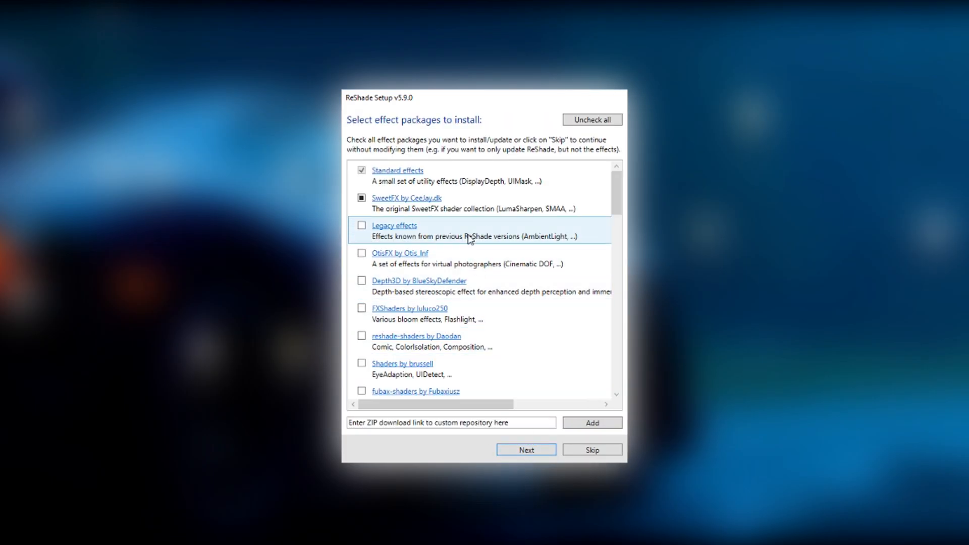
scroll(down, 3)
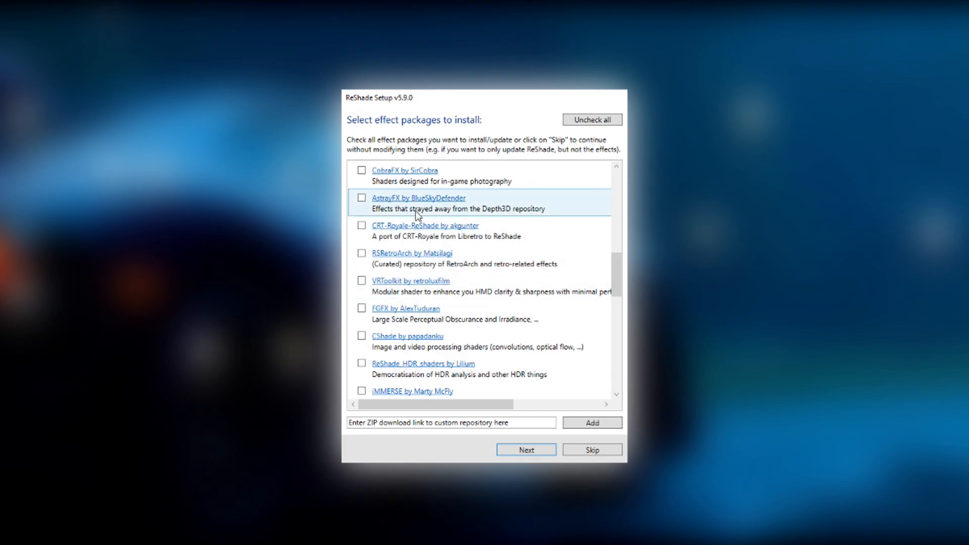
click(361, 198)
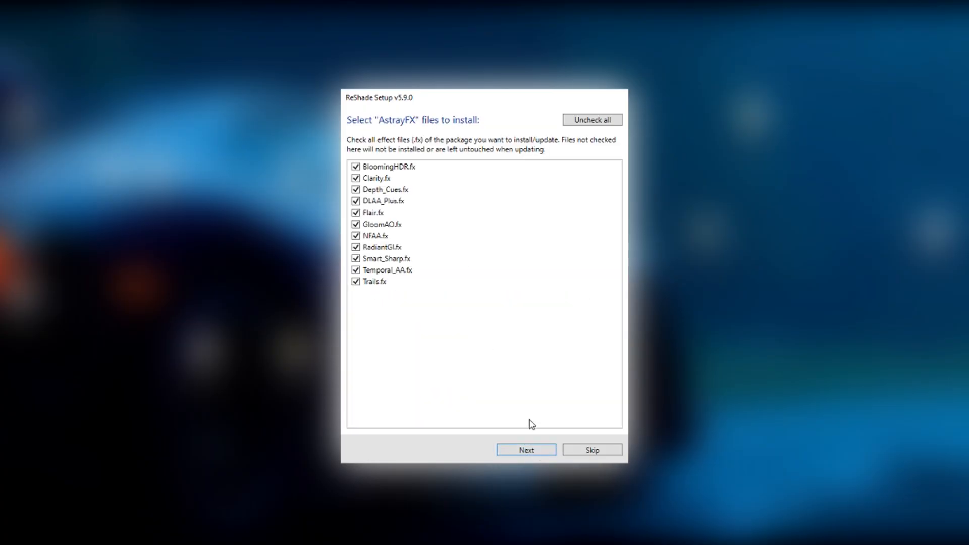
click(526, 449)
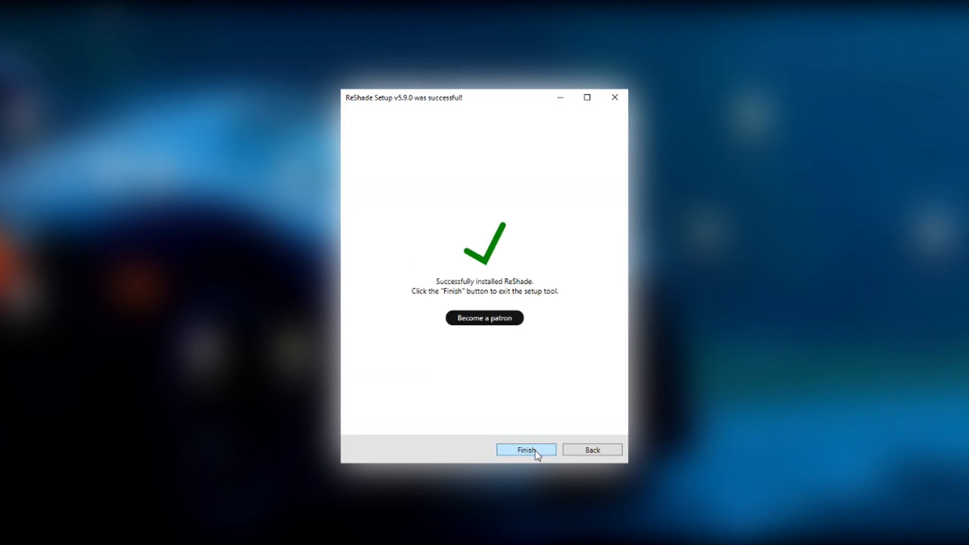
Step: Close the finished installer and browse Dead by Daylight's local files from Steam
click(525, 449)
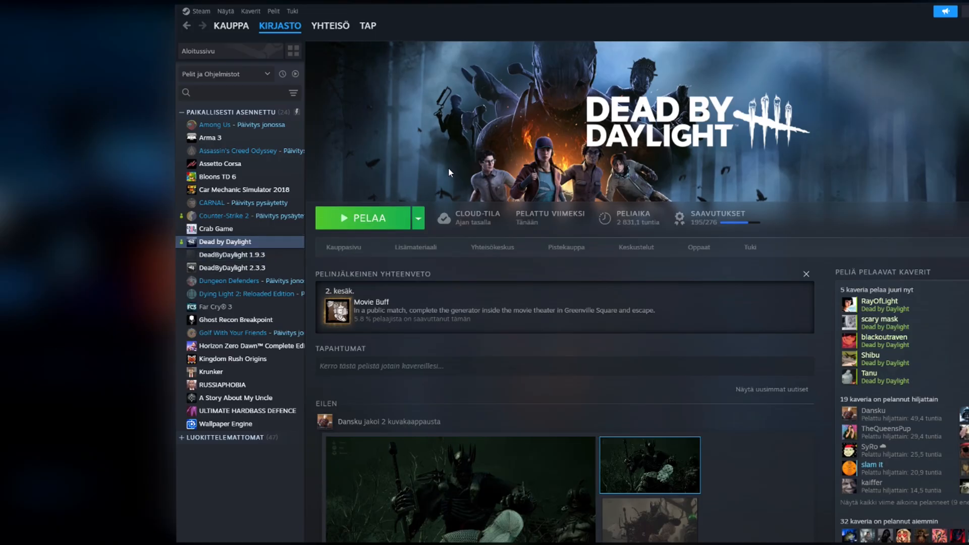
mouse_move(395, 212)
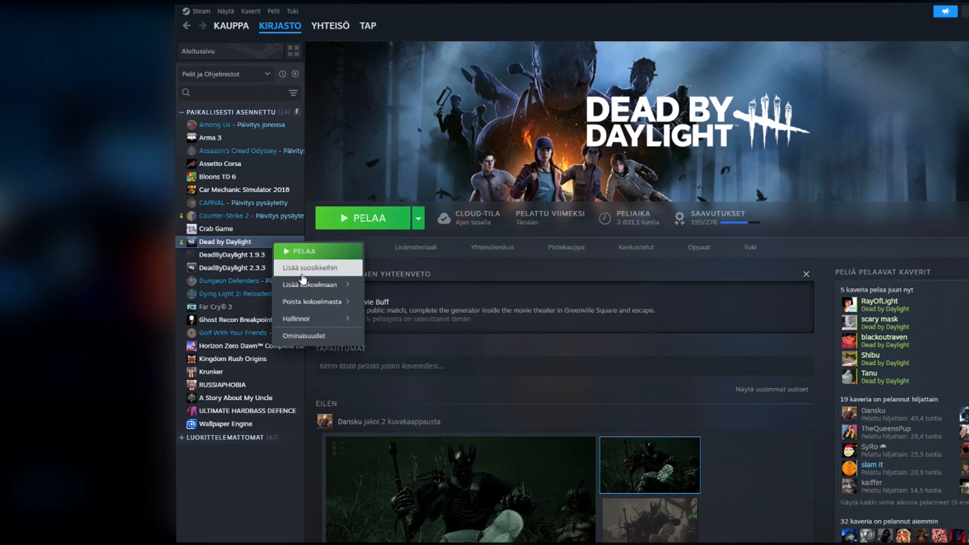
click(297, 318)
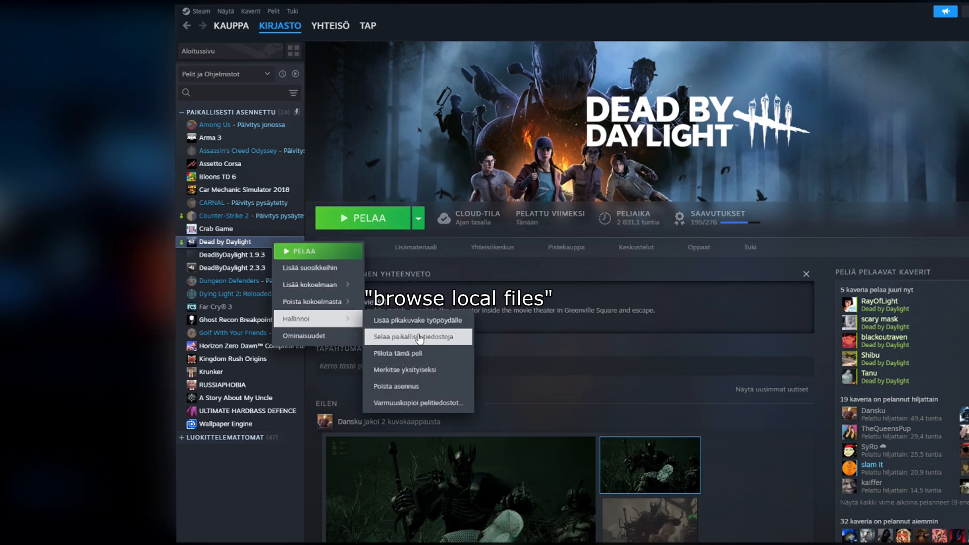
click(416, 336)
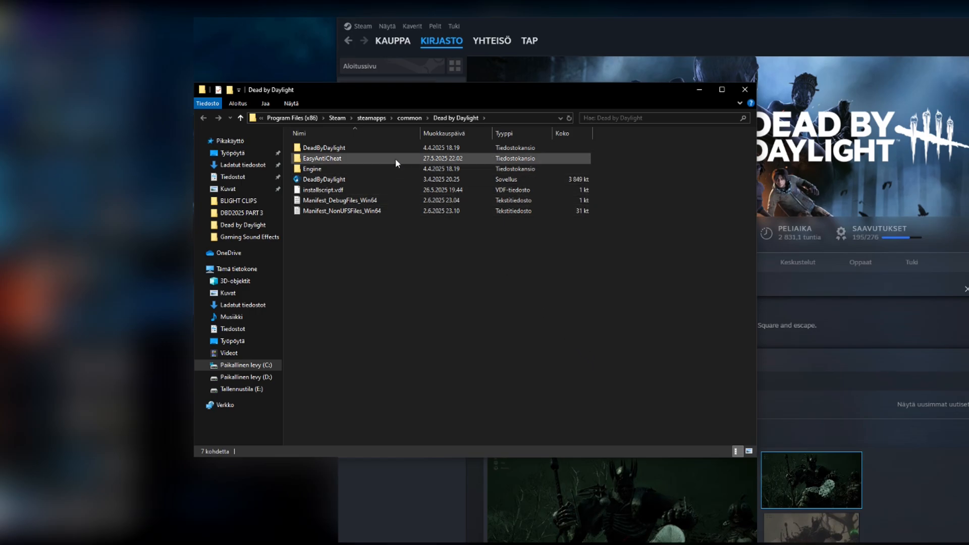
Step: Go into DeadByDaylight > Binaries > Win64 and reach ReShade's preset list in game
double_click(323, 148)
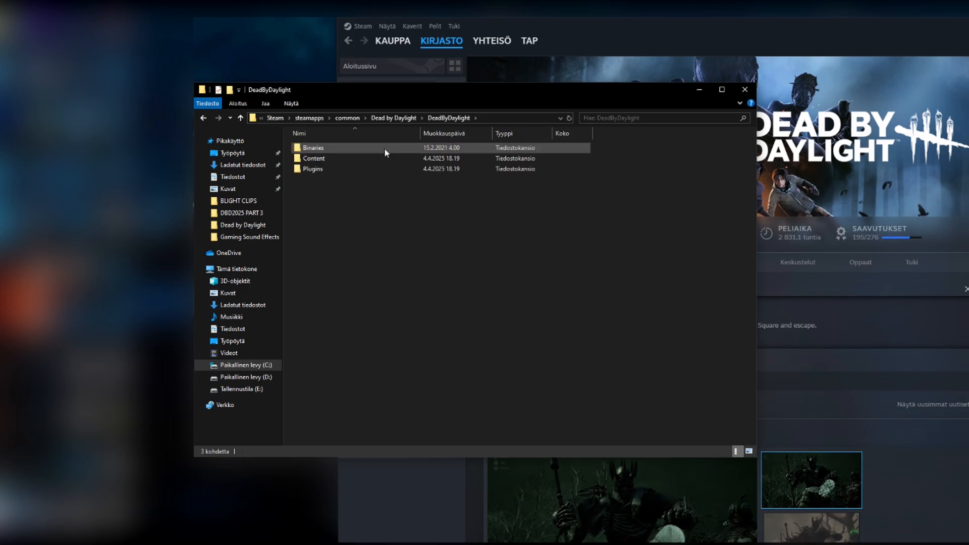
double_click(313, 148)
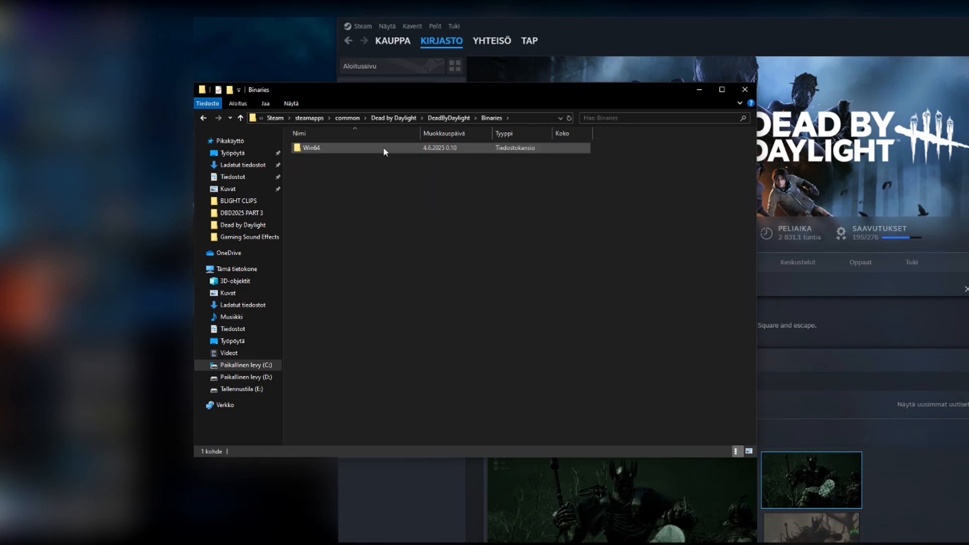
double_click(312, 148)
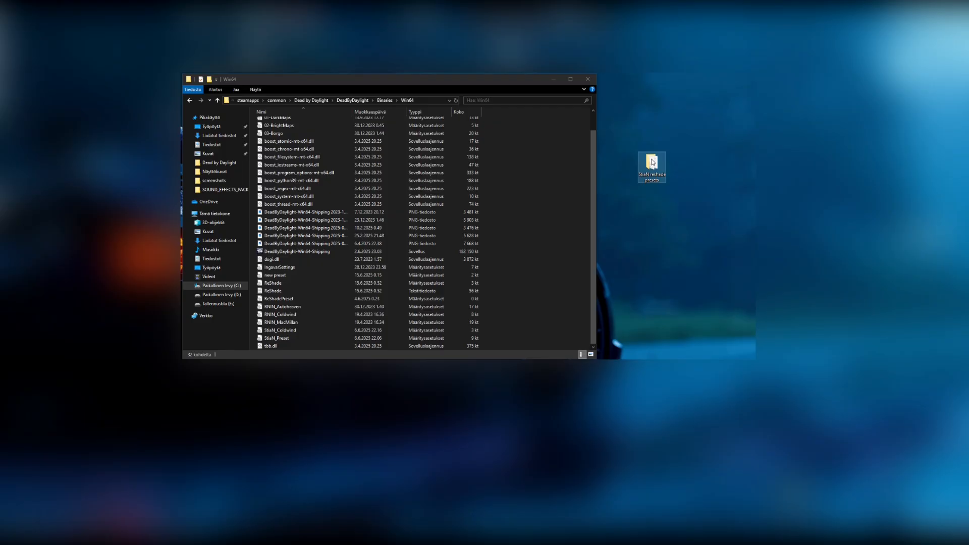
double_click(651, 161)
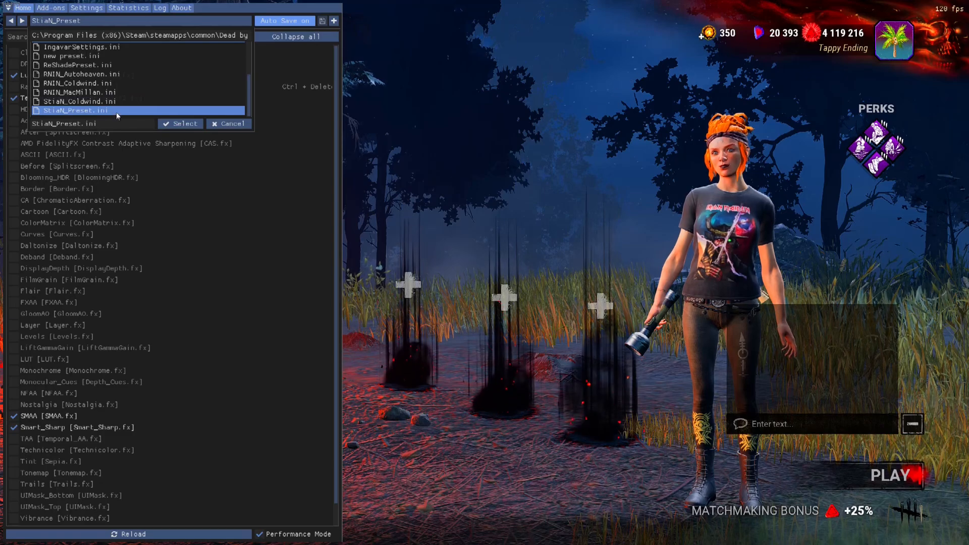
Step: Load StiaN_Preset and review its active LumaSharpen, Technicolor2, SMAA and Smart_Sharp effect settings
click(180, 123)
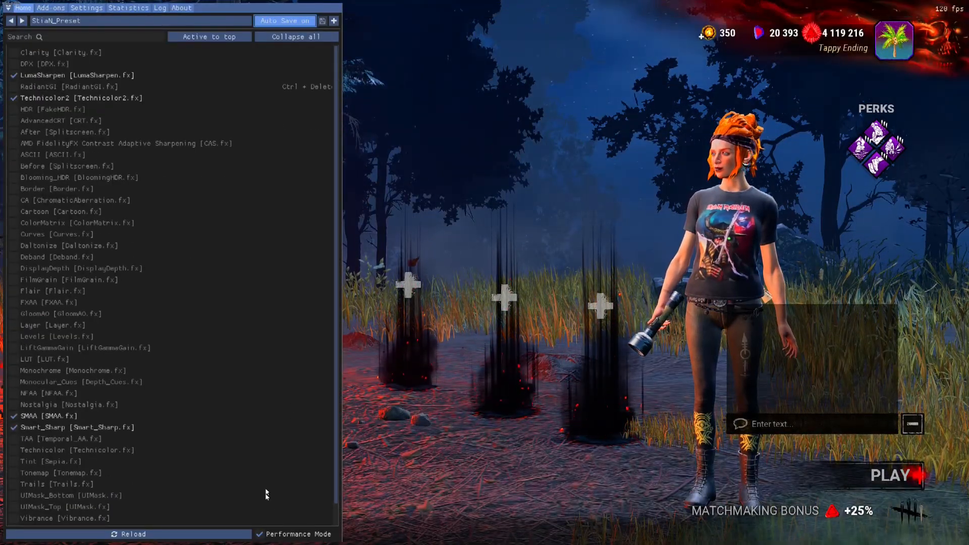
click(55, 427)
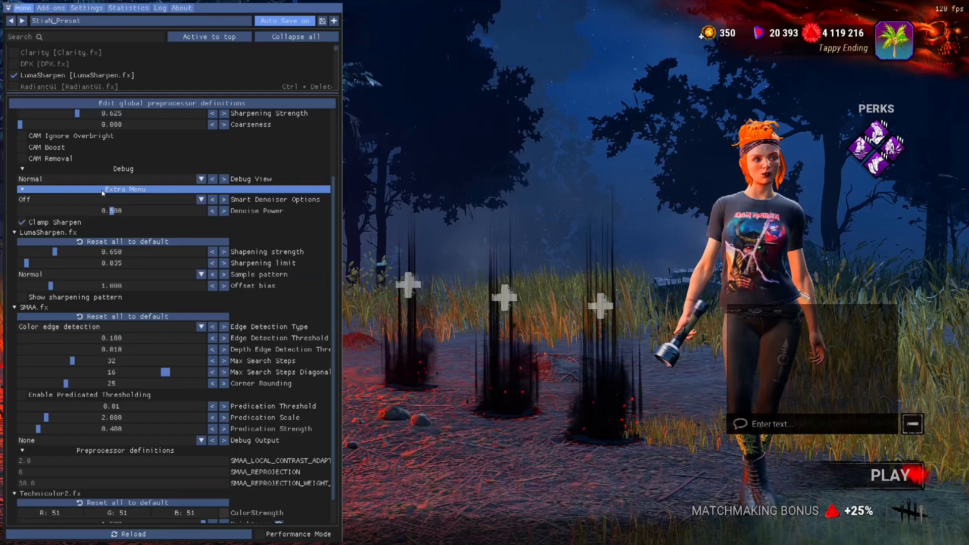
scroll(down, 3)
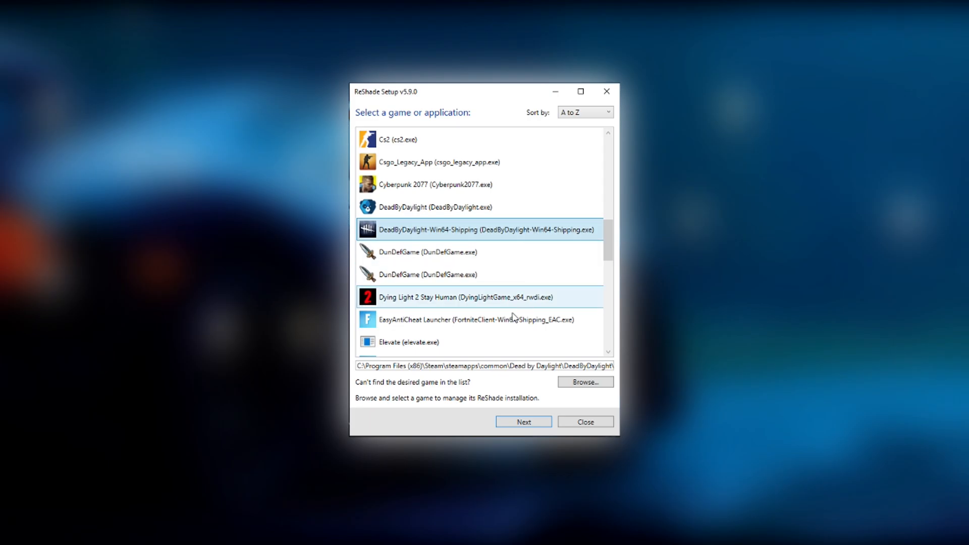
Step: Uninstall ReShade from DeadByDaylight-Win64-Shipping, keeping DirectX 10/11/12, so the game runs without the overlay
click(523, 422)
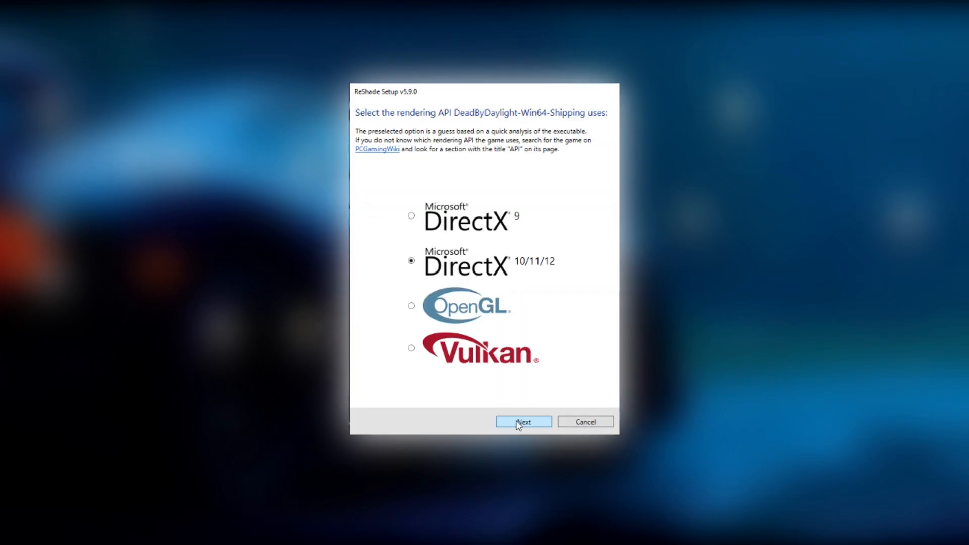
click(523, 422)
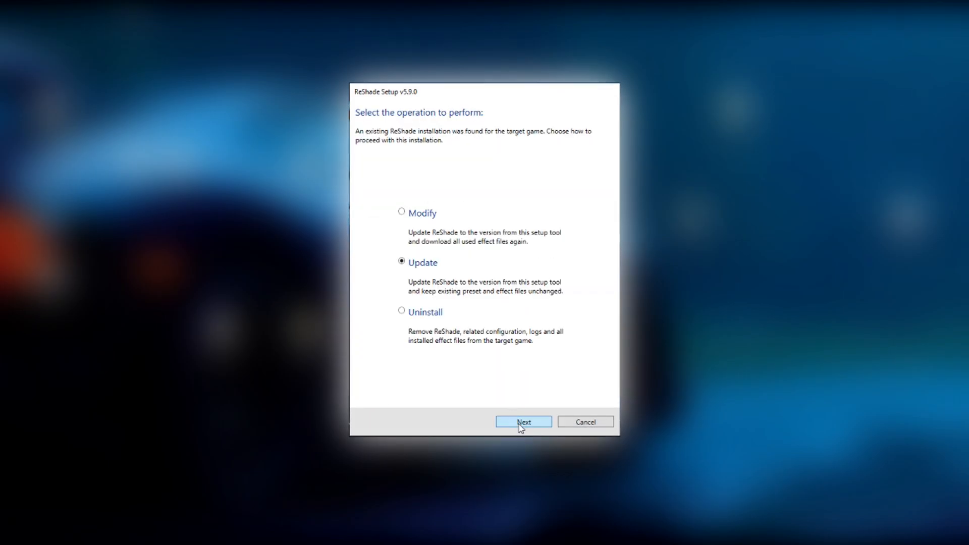
click(401, 310)
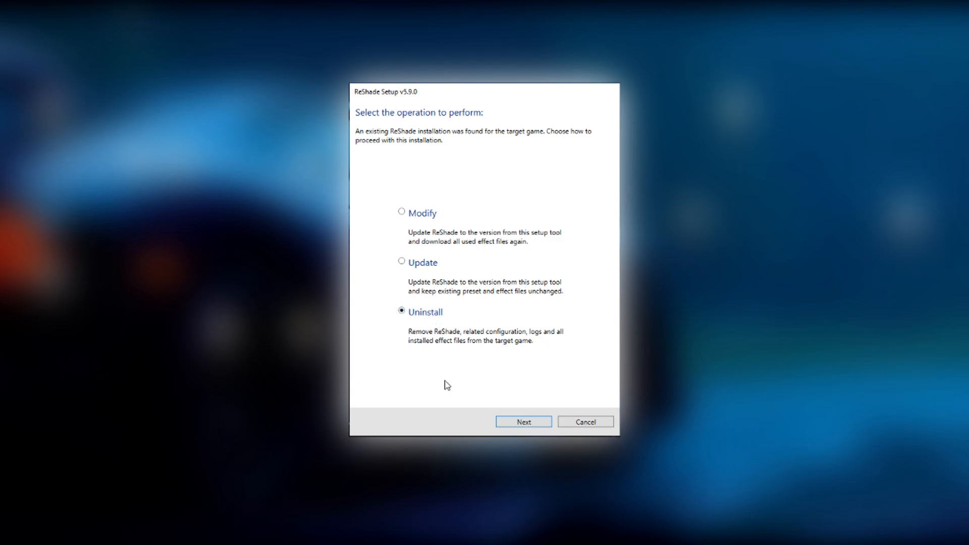
click(522, 422)
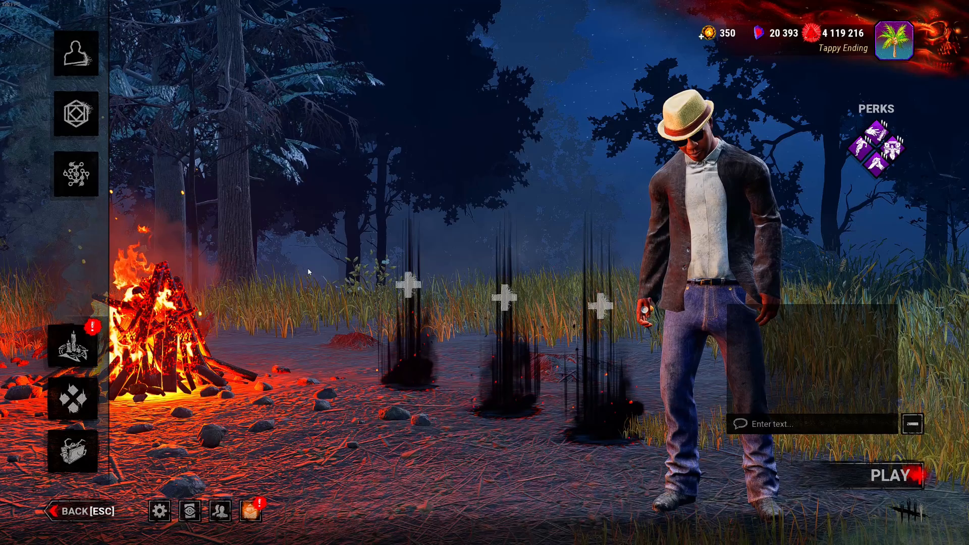